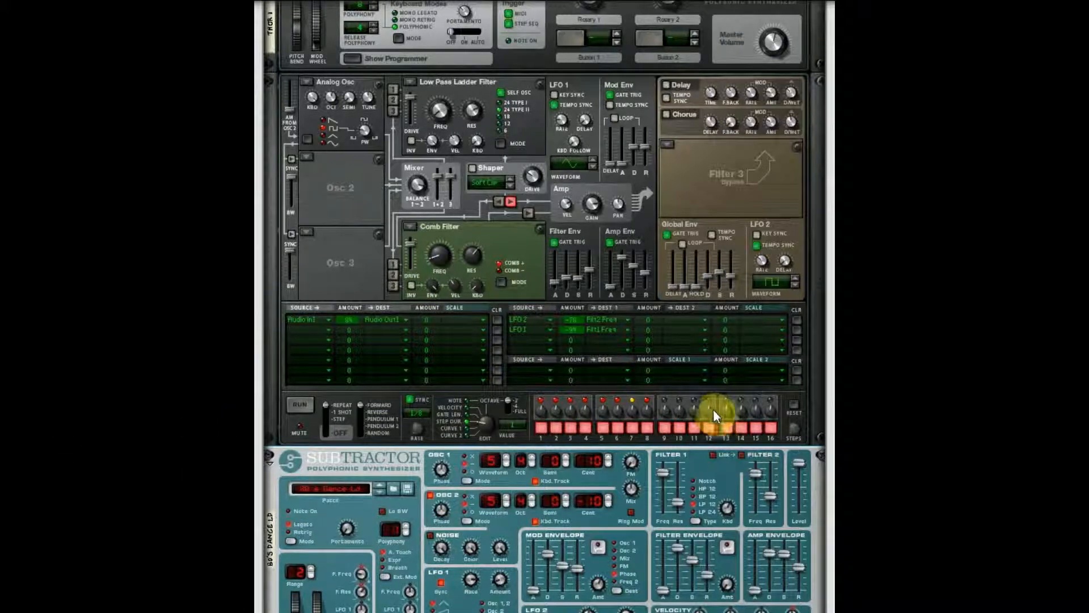
mouse_move(789, 385)
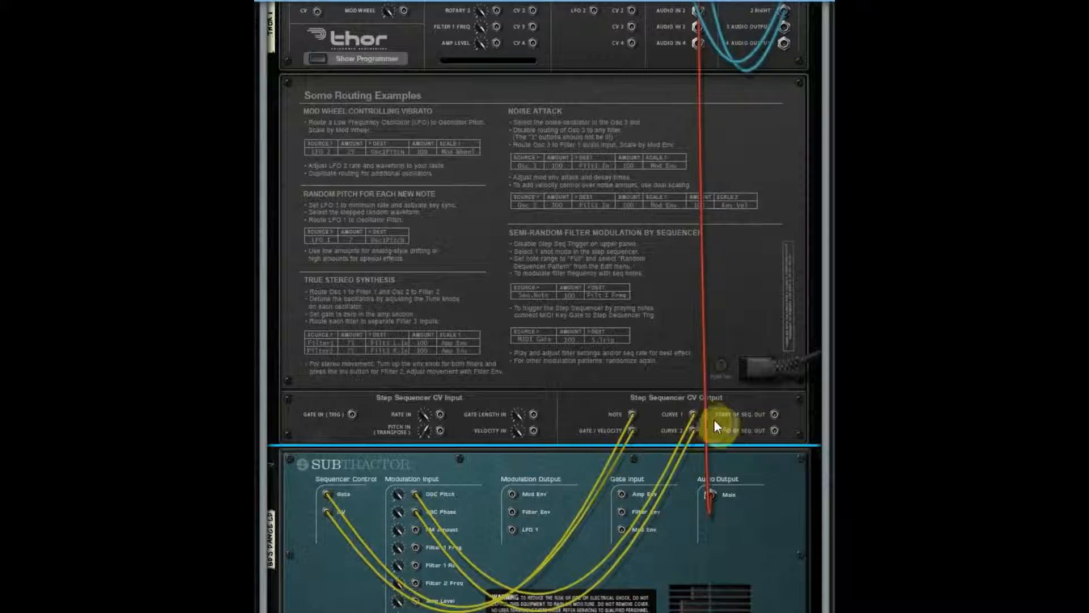
mouse_move(774, 485)
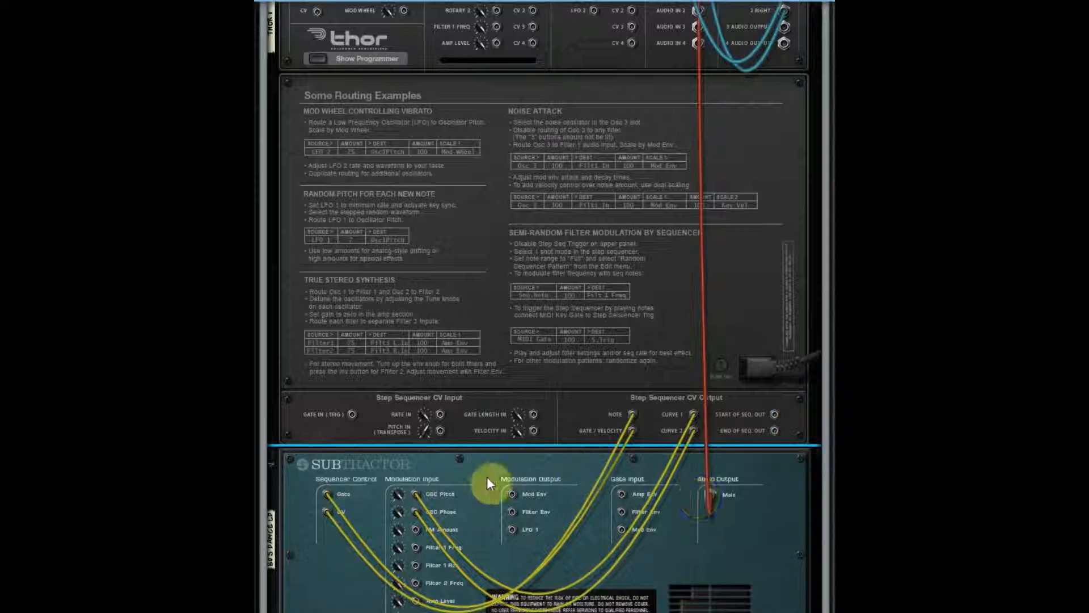
scroll("down", 3)
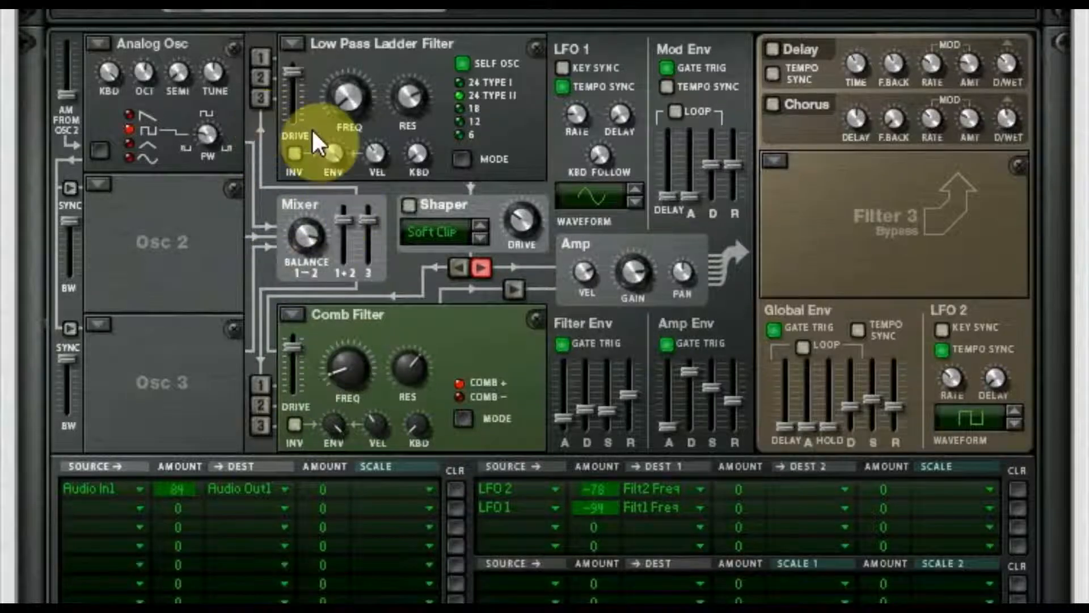
scroll("down", 3)
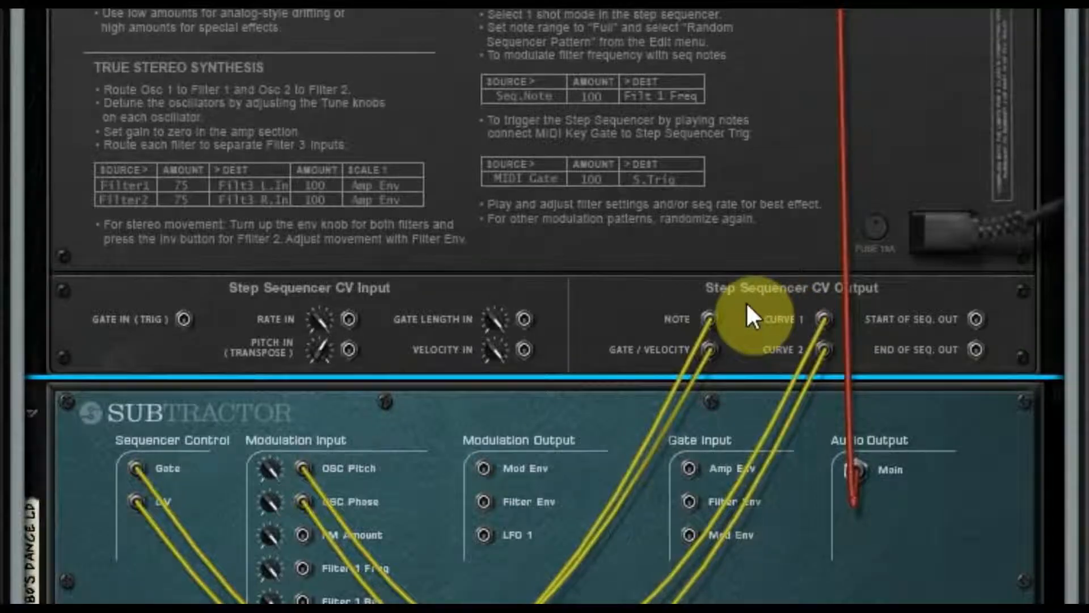
Step: Scroll down the rear panel to Thor's Step Sequencer CV Output jacks
scroll("down", 3)
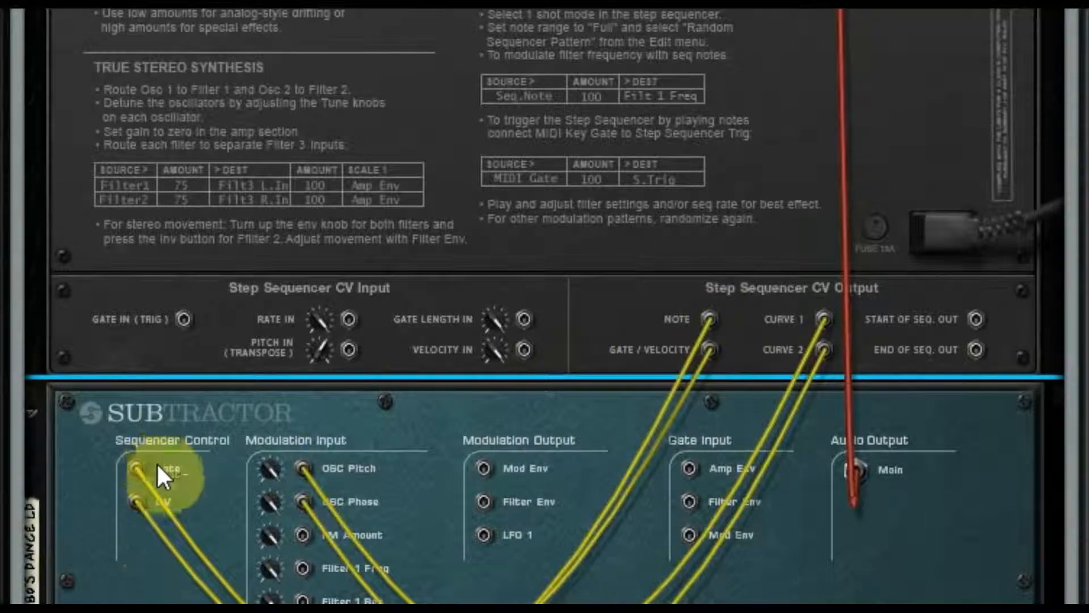
scroll("down", 3)
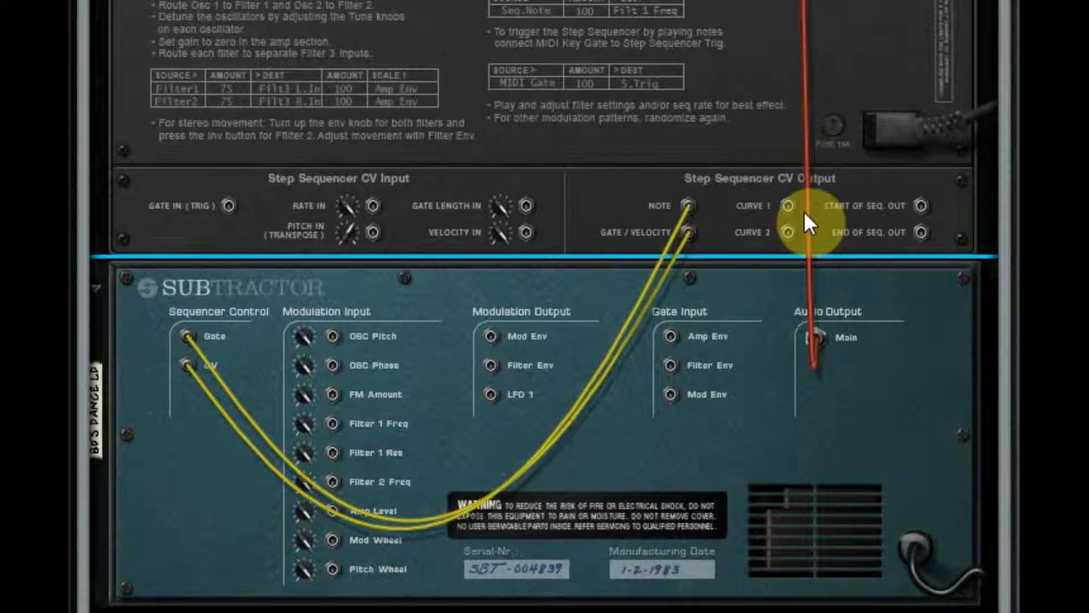
mouse_move(729, 289)
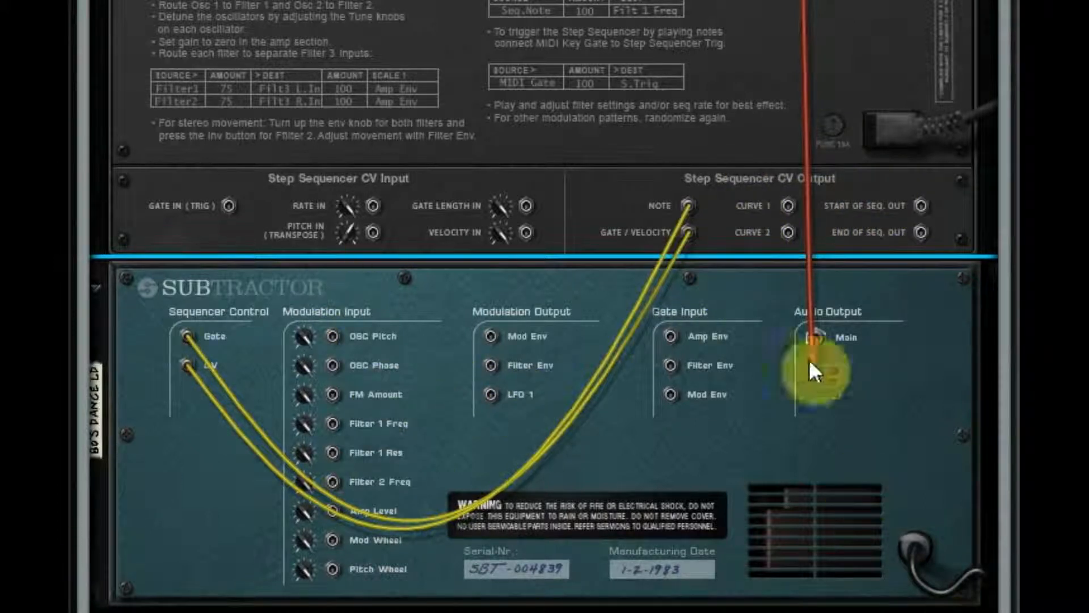
Step: Bring Thor's step sequencer into view with its Curve 2 step values, the first at 37
left_click_drag(817, 372, 792, 233)
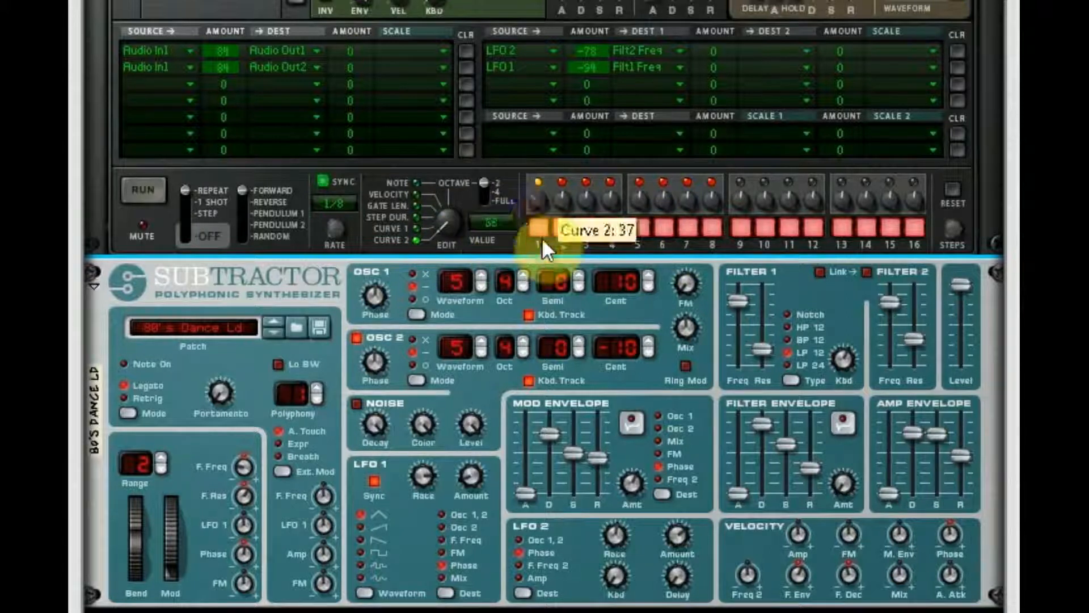
Step: Adjust the Curve 2 value of the first step on Thor's step sequencer
left_click_drag(549, 250, 584, 208)
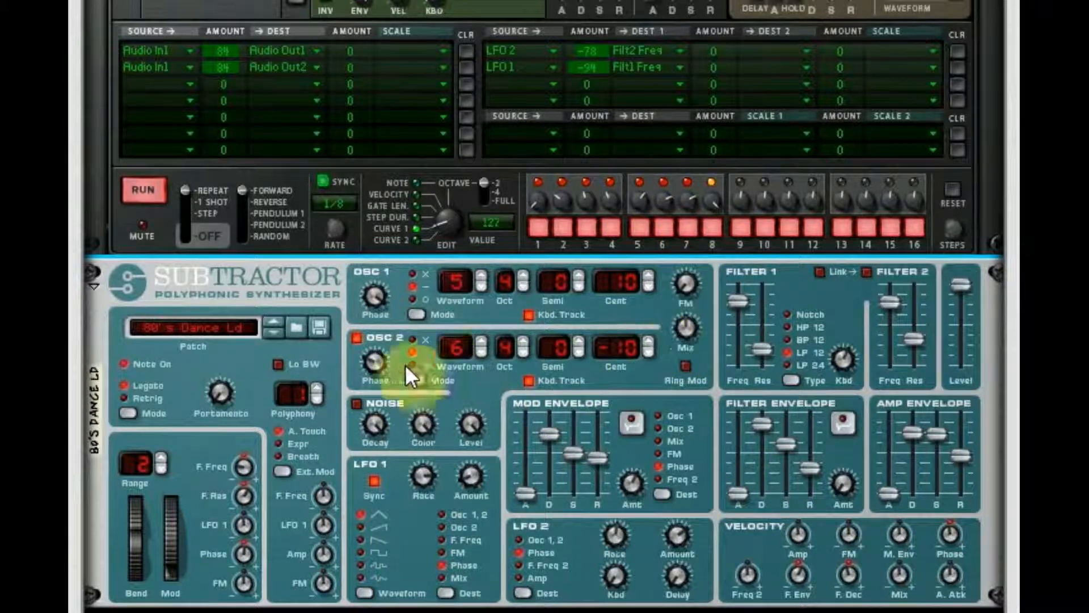
mouse_move(417, 381)
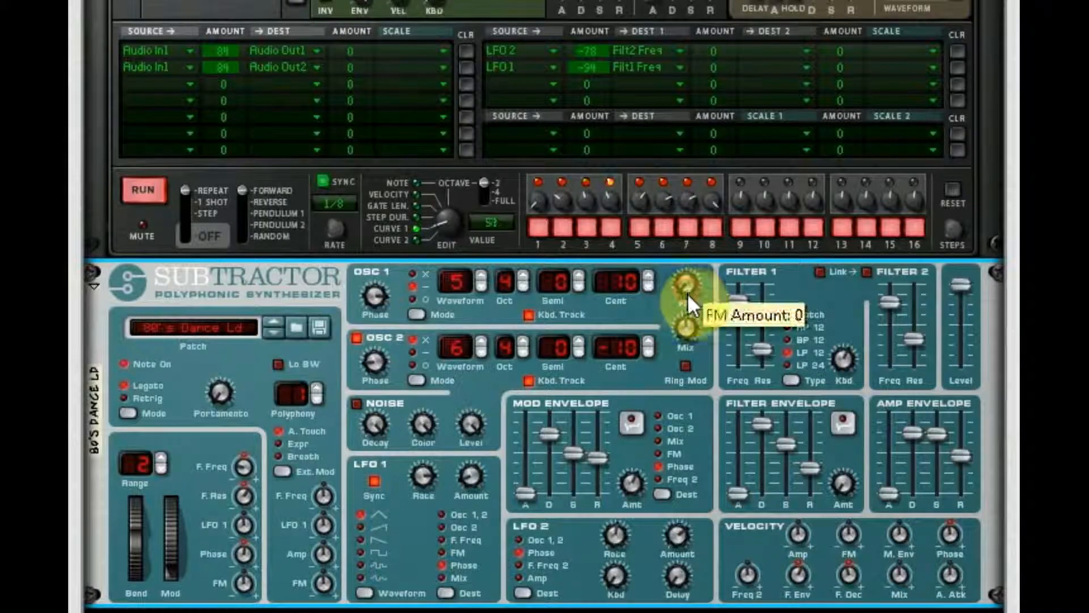
Step: Raise Subtractor's FM amount to 26 and set the FM Amount modulation depth to 34
left_click_drag(684, 292, 684, 274)
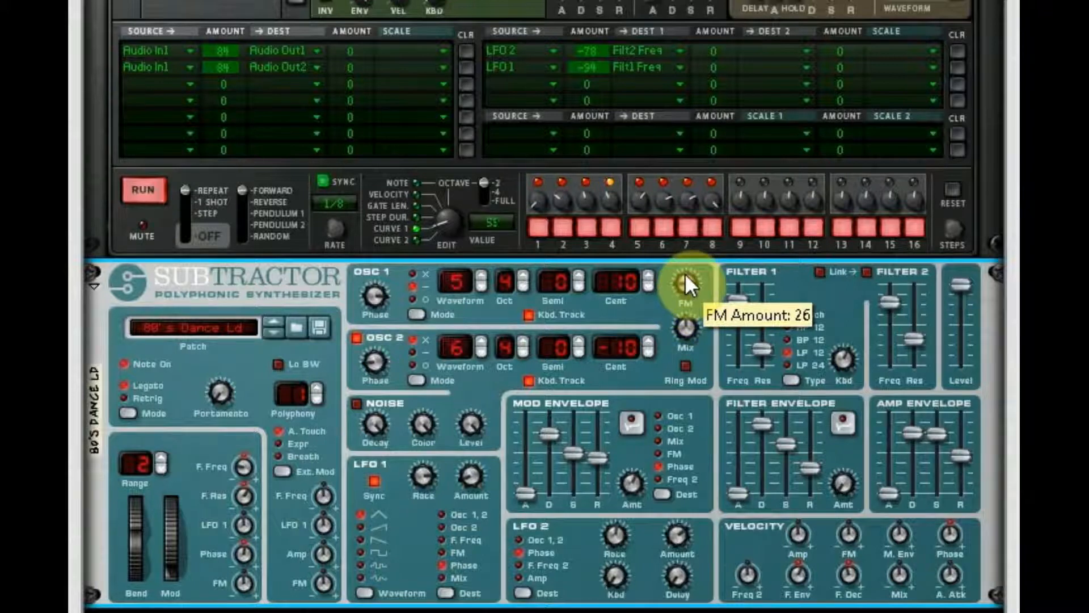
left_click_drag(688, 285, 687, 312)
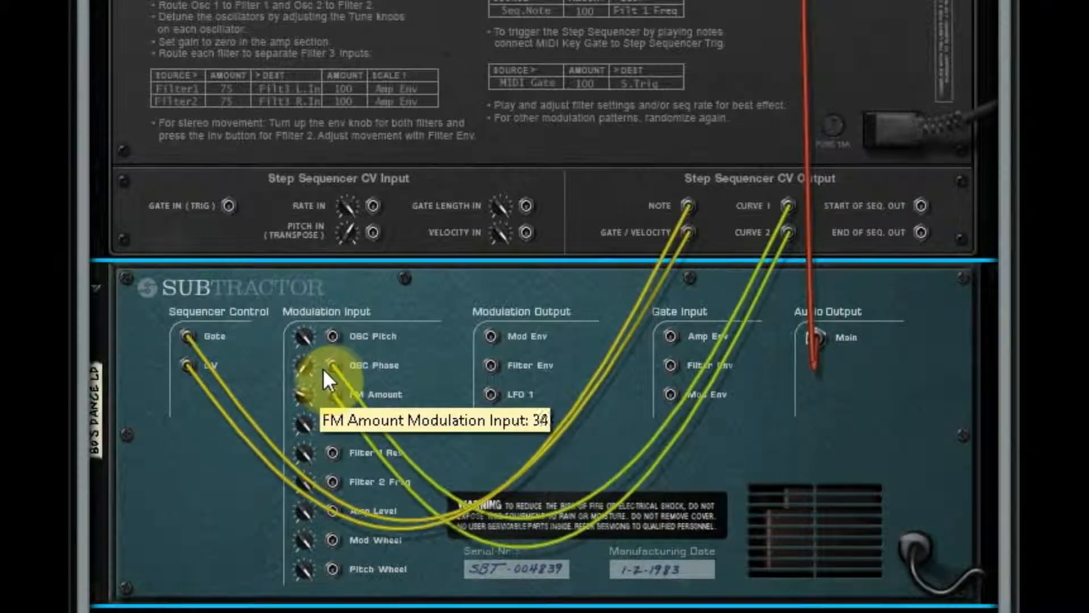
left_click_drag(330, 378, 350, 361)
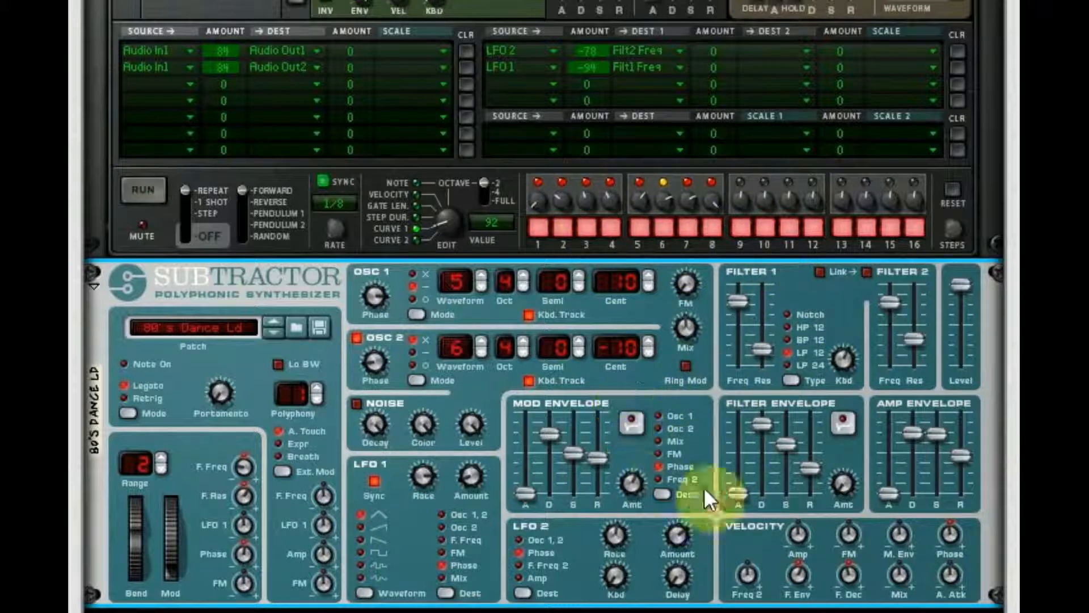
mouse_move(643, 459)
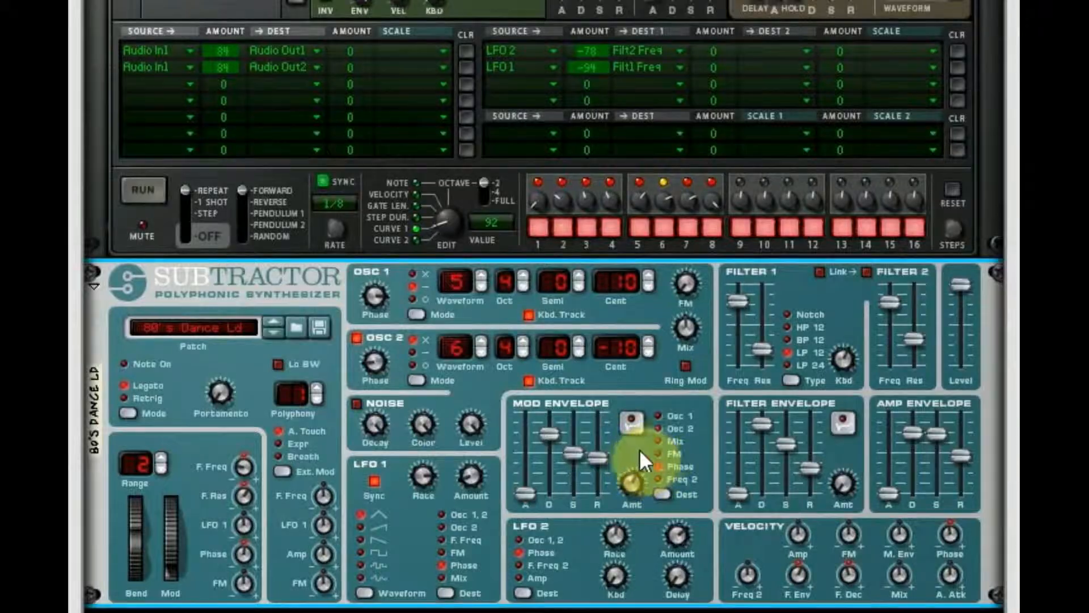
key("Tab")
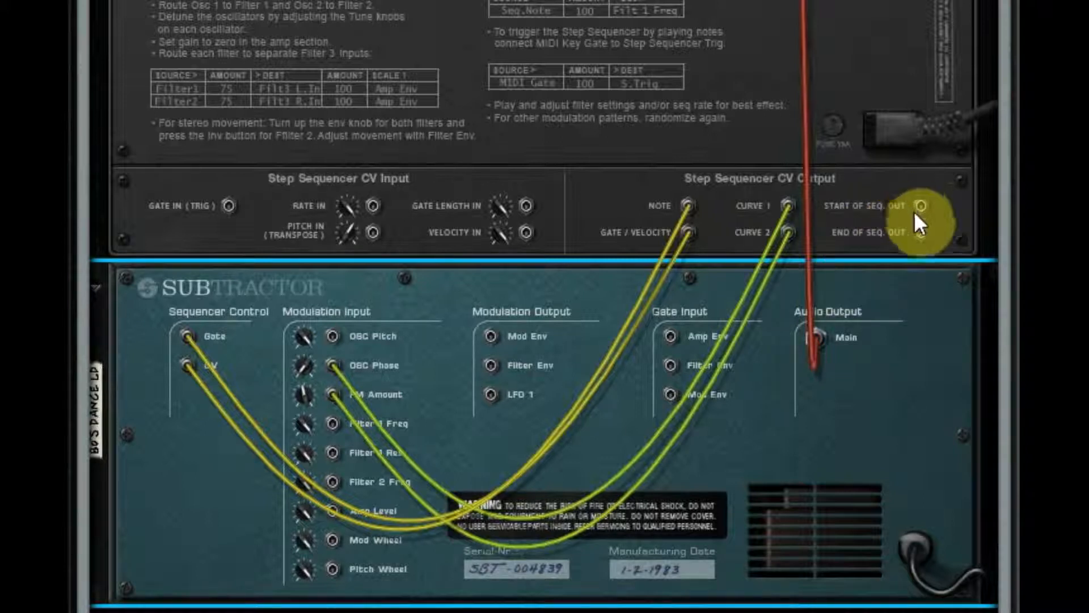
mouse_move(891, 239)
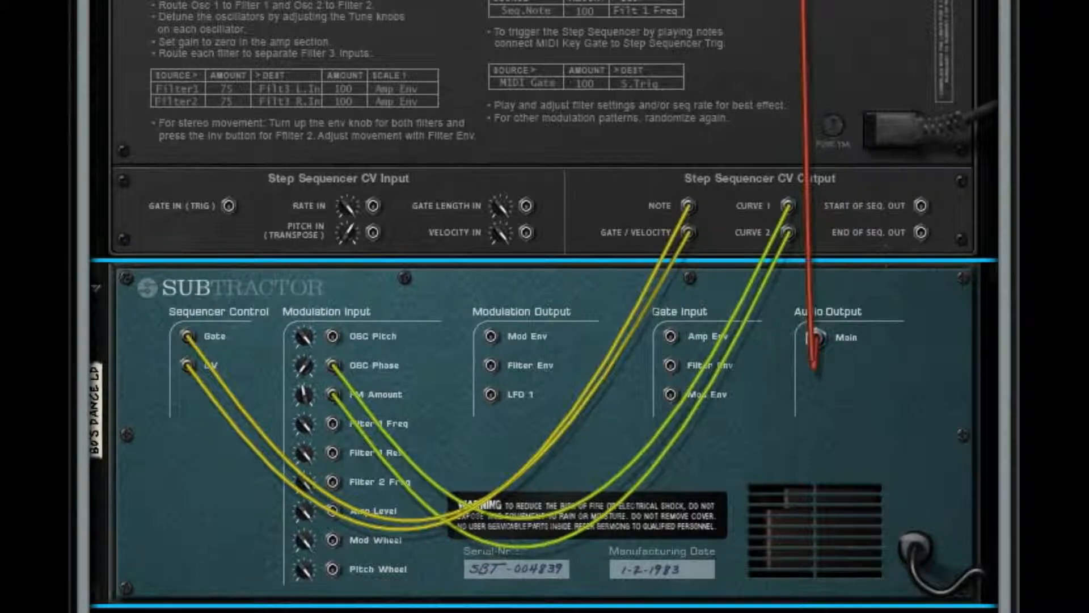
scroll("down", 3)
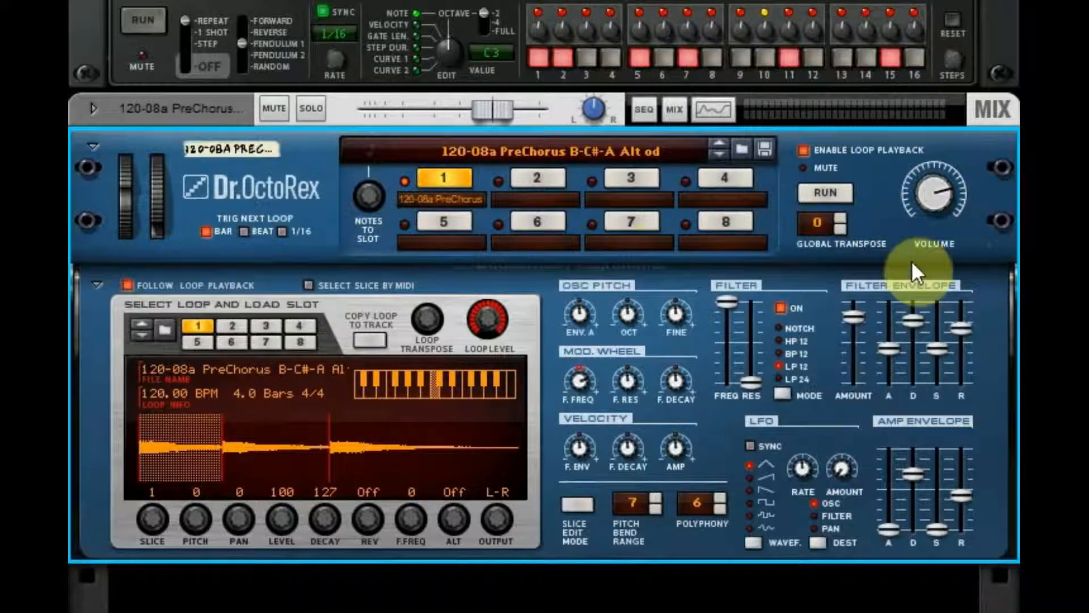
mouse_move(916, 271)
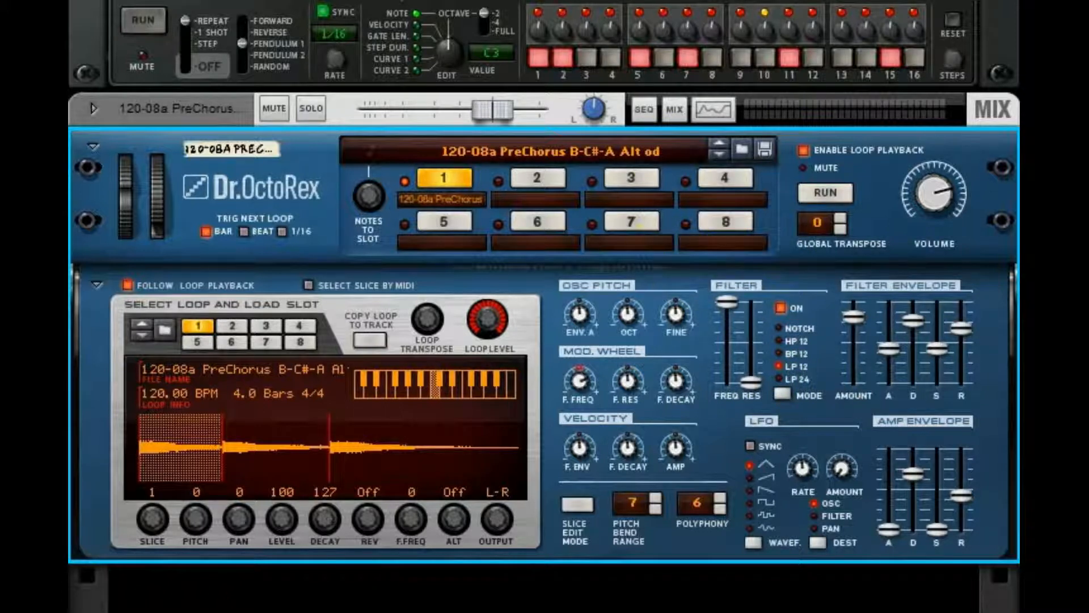
left_click(143, 19)
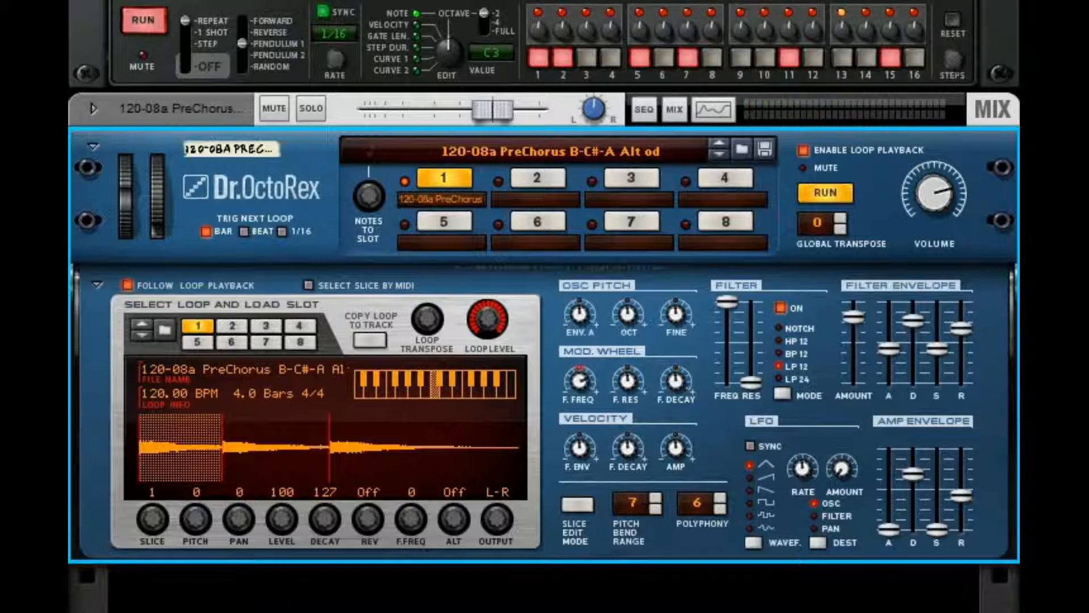
left_click(143, 21)
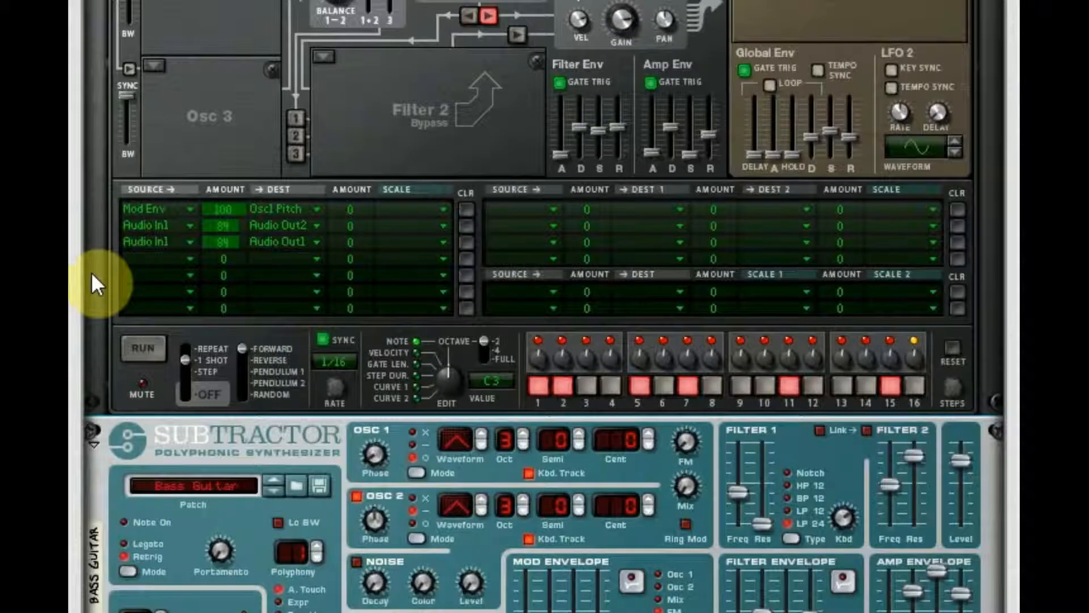
mouse_move(86, 285)
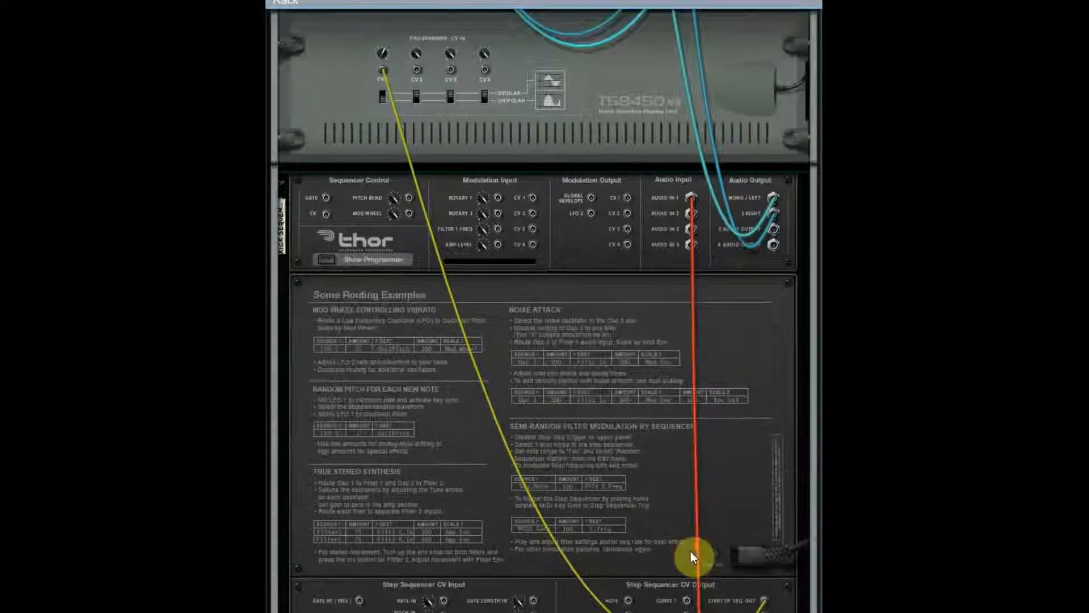
Step: Scroll down the rear of the rack to Thor's Step Sequencer CV Output jacks
scroll("down", 3)
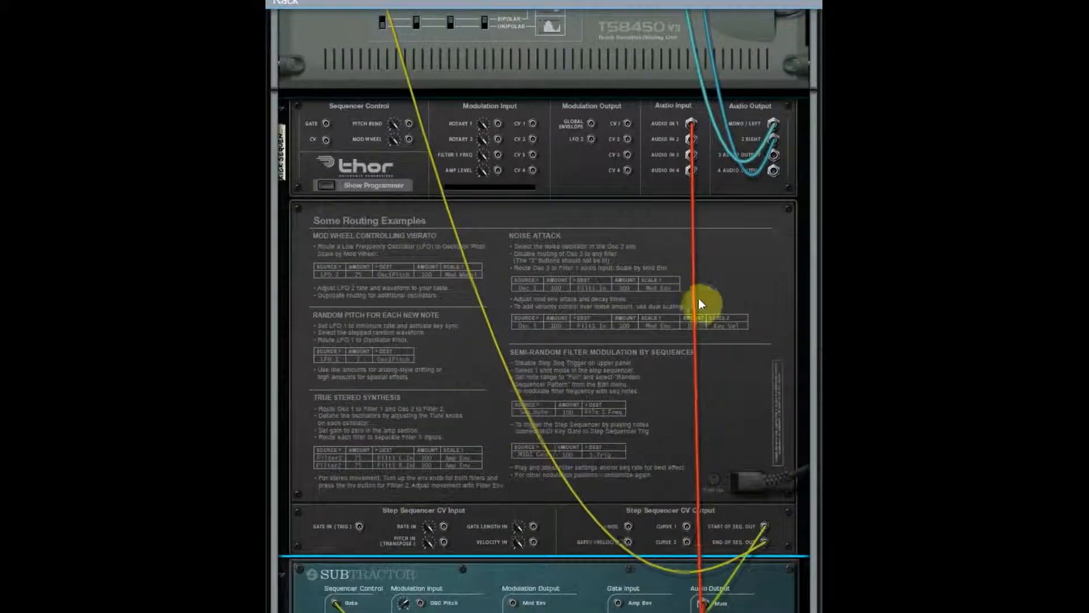
scroll("down", 3)
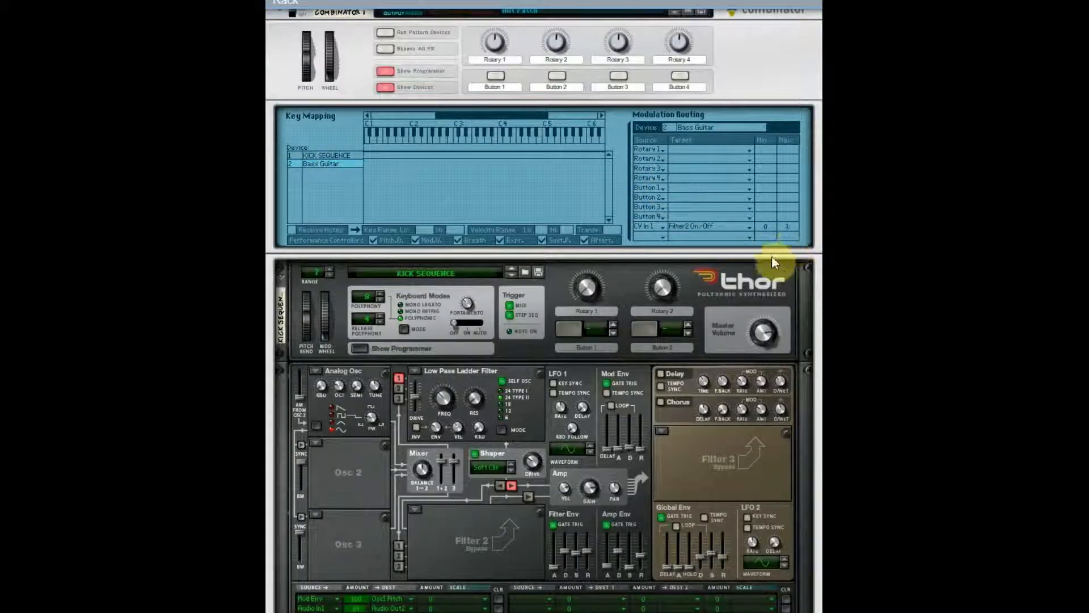
scroll("down", 3)
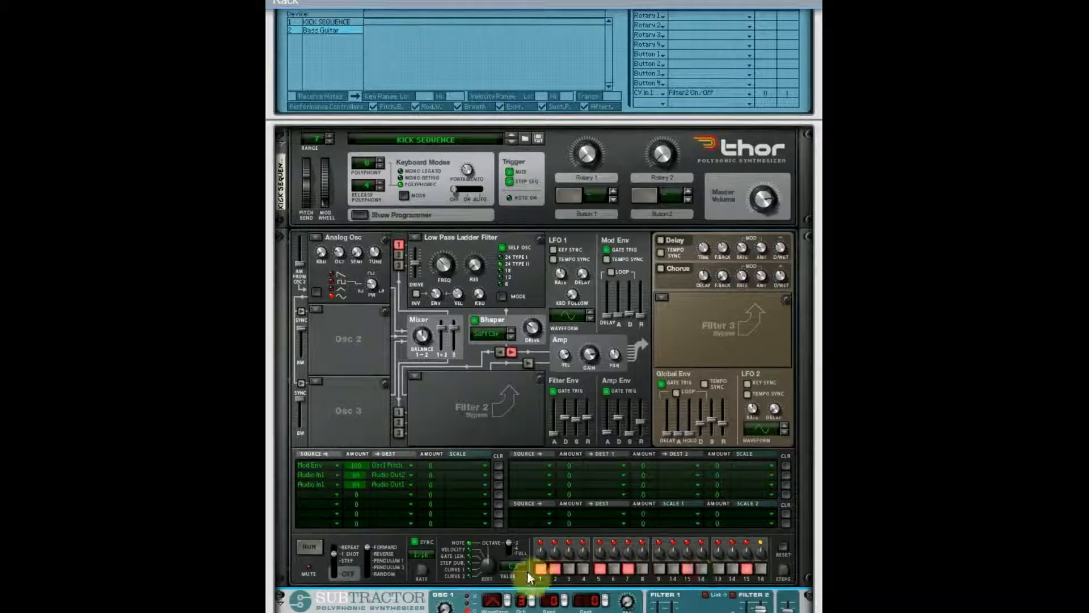
scroll("down", 3)
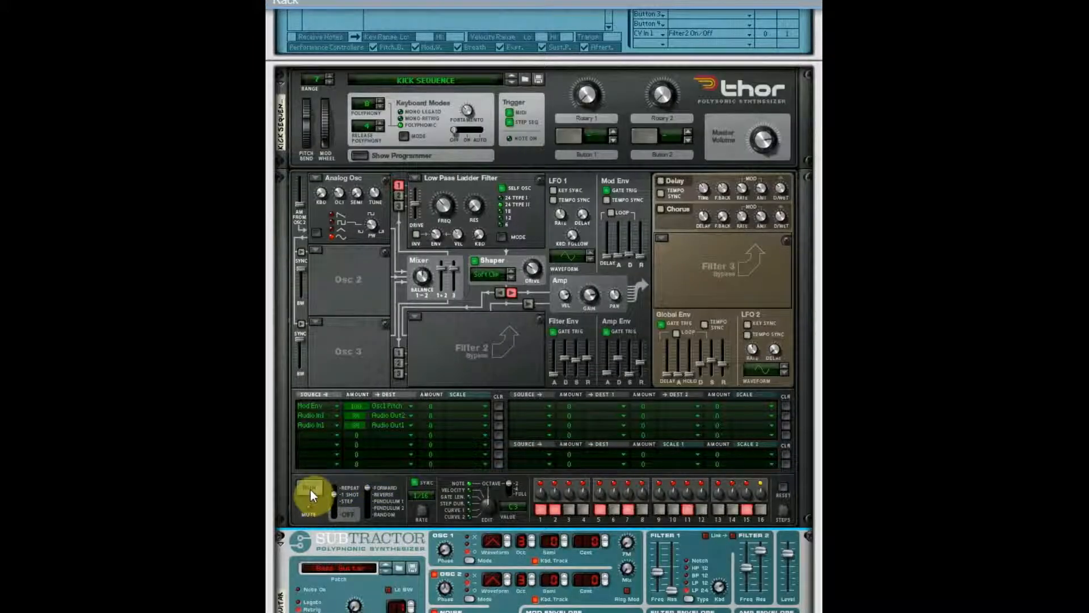
scroll("down", 3)
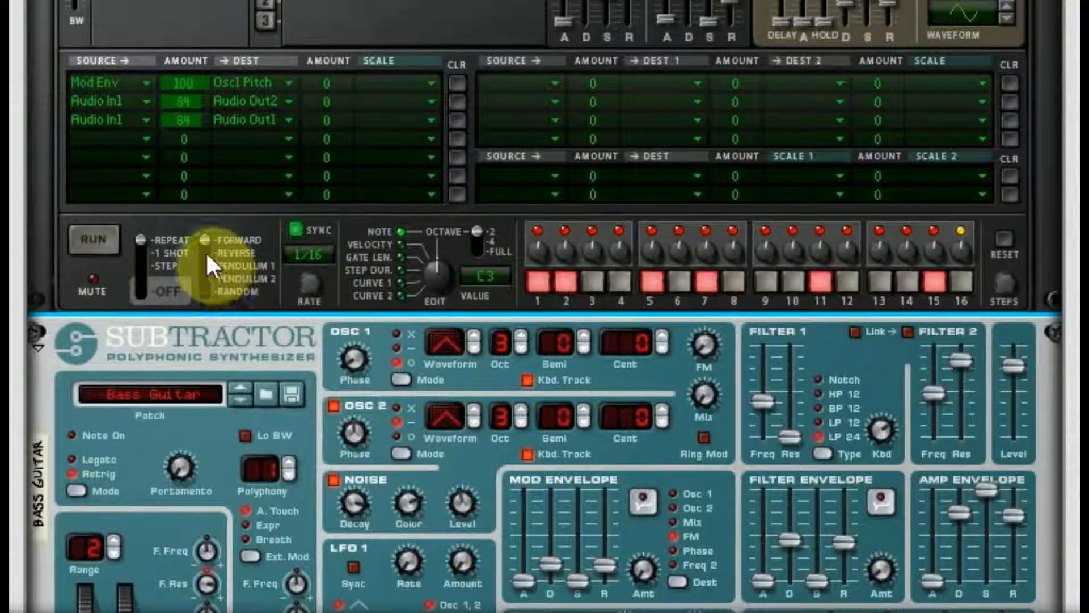
mouse_move(208, 267)
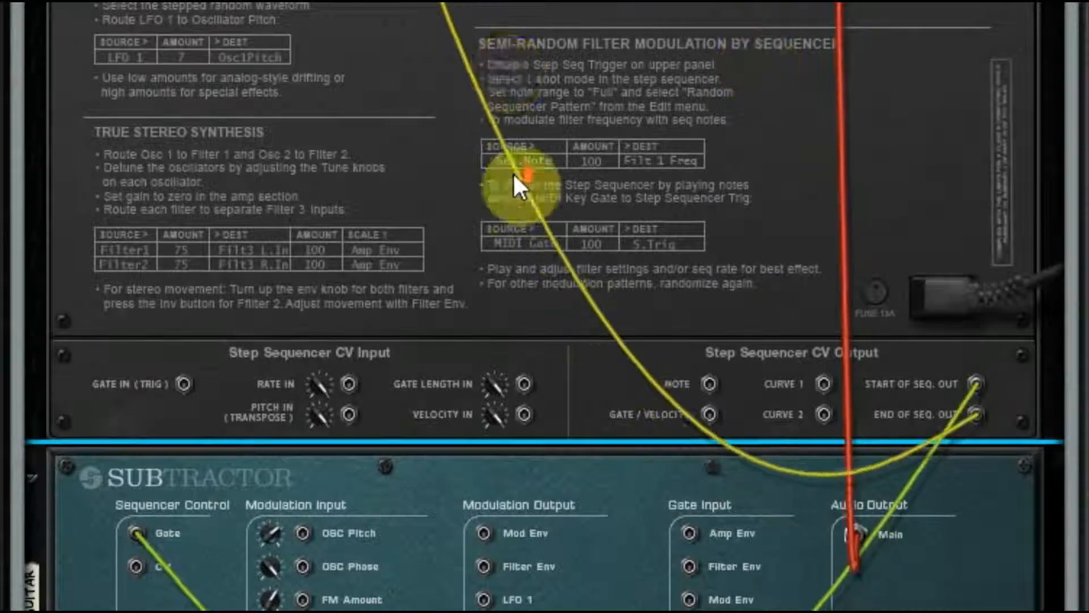
Step: Scroll Thor's rear panel to show Audio In 1, the audio outputs and the sequence outputs
scroll("down", 3)
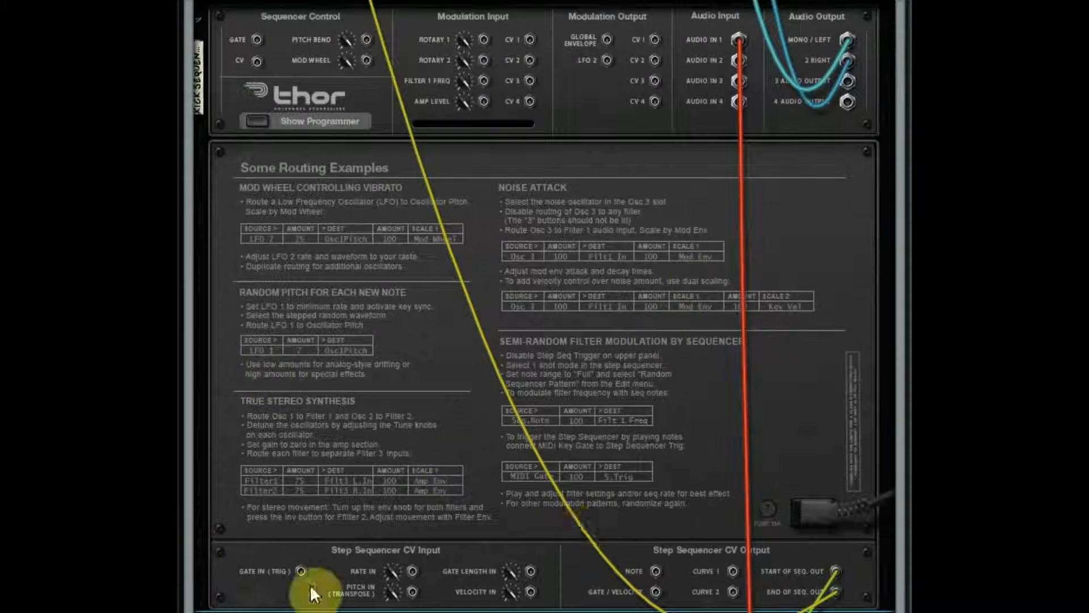
mouse_move(291, 375)
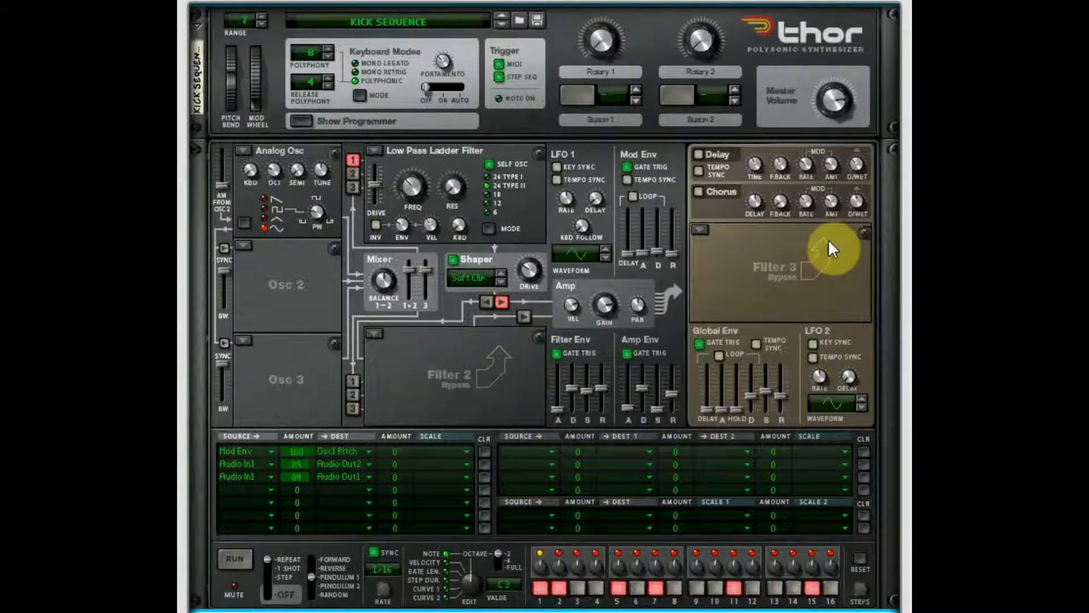
mouse_move(805, 288)
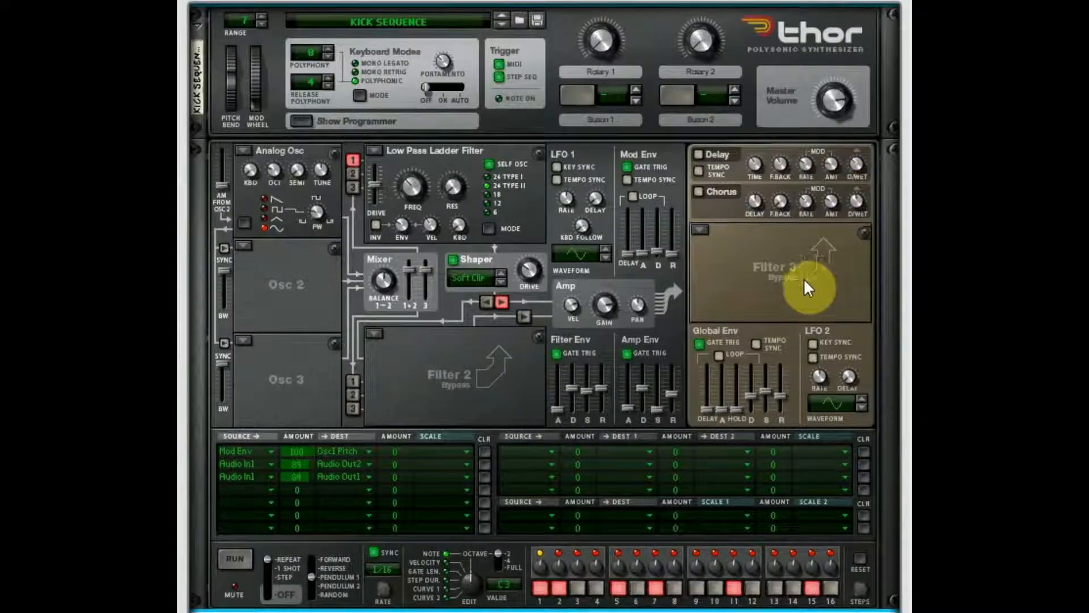
mouse_move(764, 267)
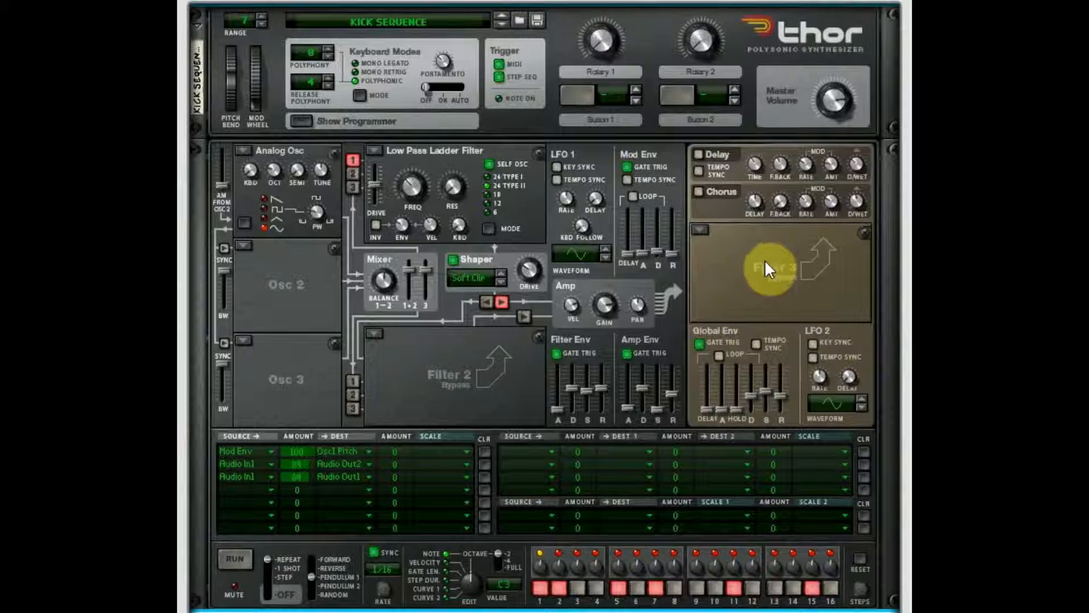
mouse_move(256, 486)
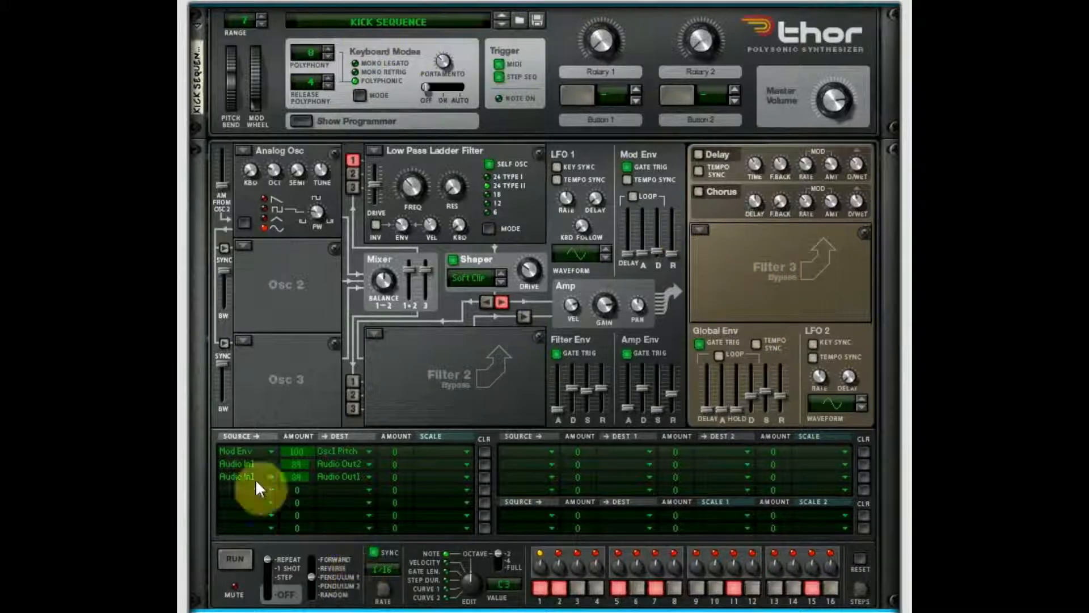
mouse_move(538, 129)
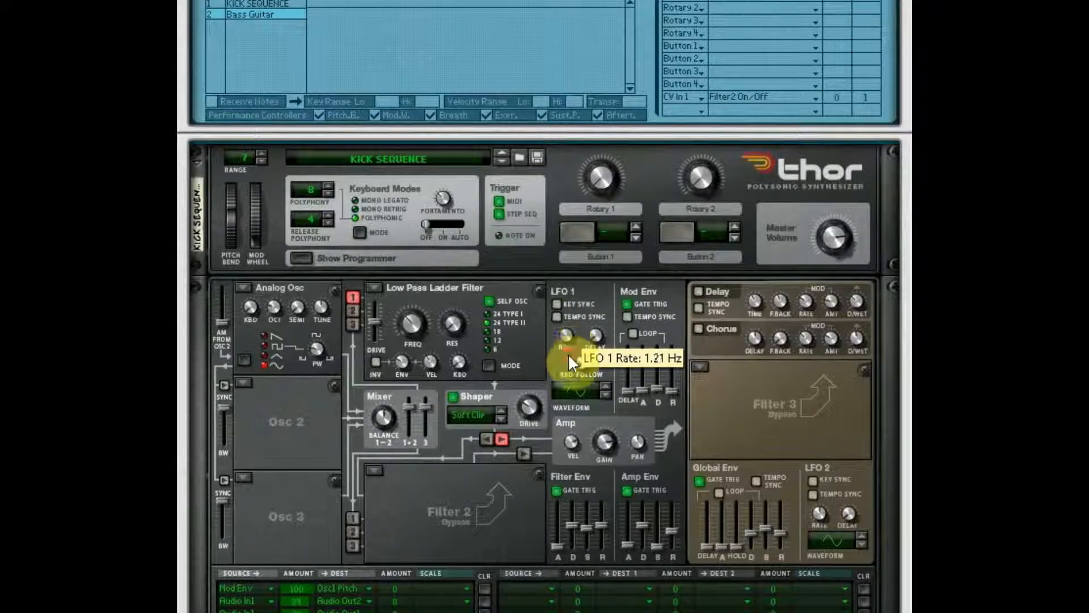
mouse_move(580, 365)
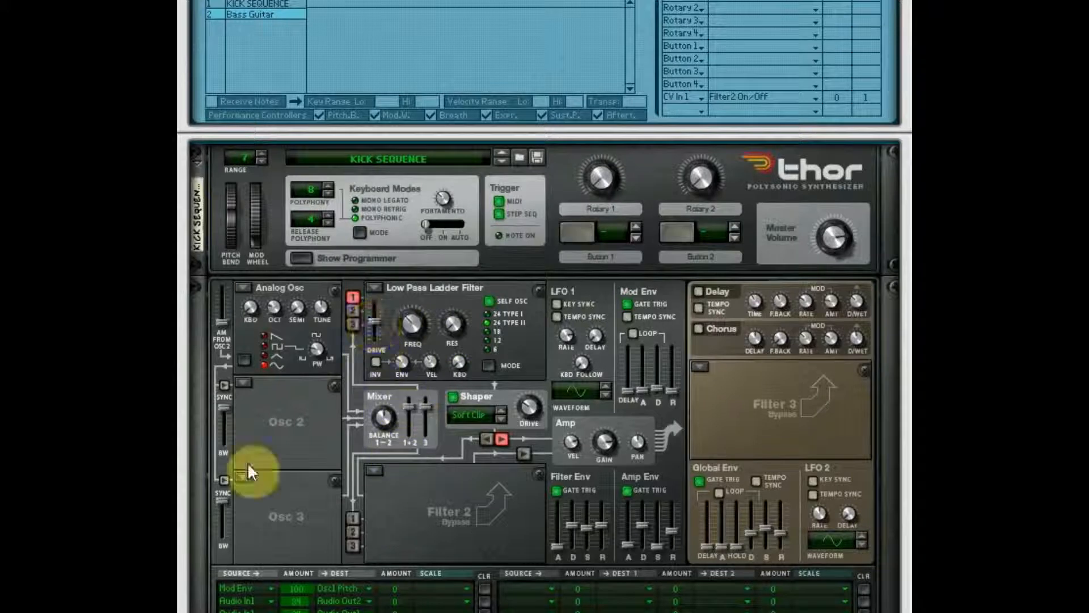
mouse_move(382, 506)
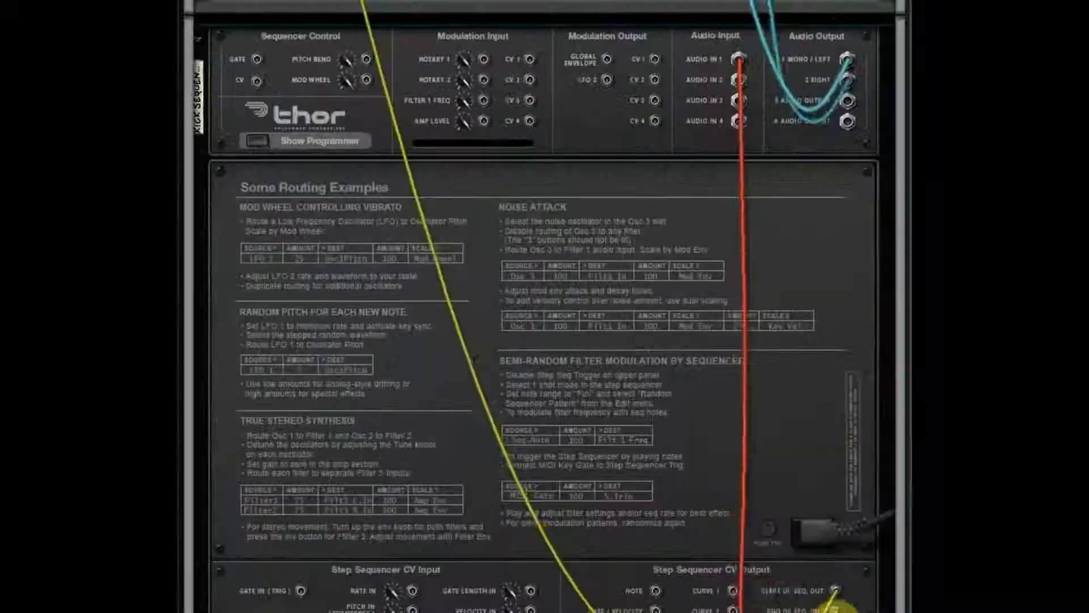
Step: Scroll down to Thor's cabled start and end-of-sequence Step Sequencer CV outputs
scroll("down", 3)
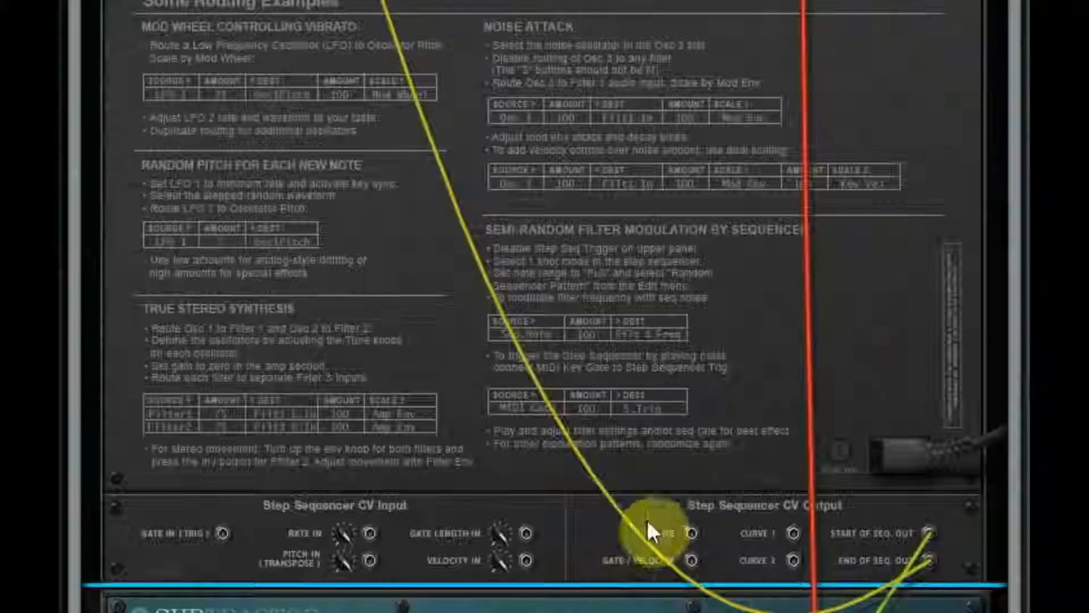